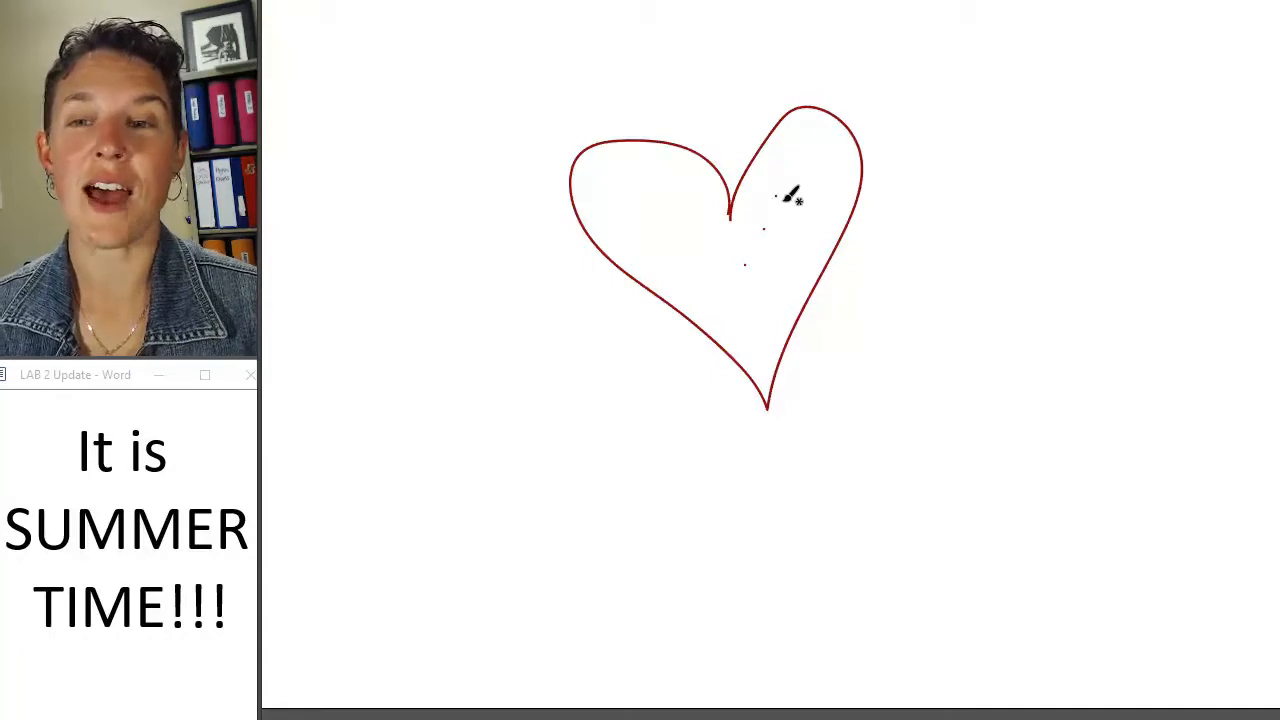
mouse_move(736, 500)
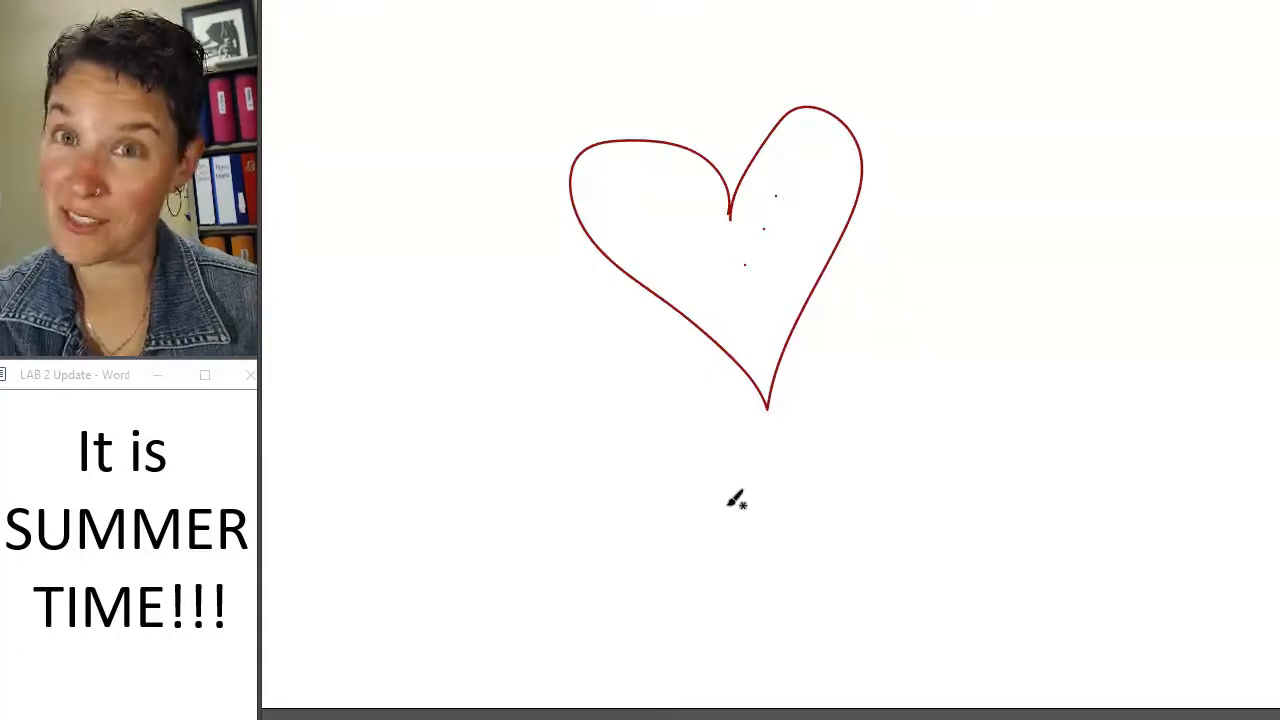